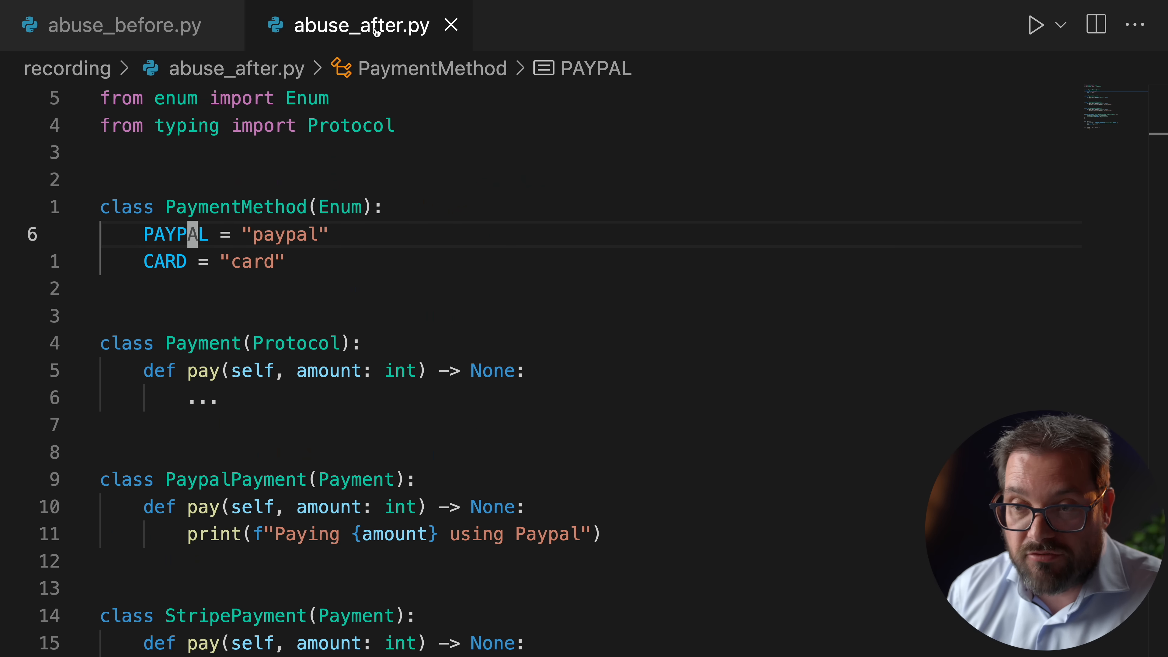
{"action": "double_click", "coordinate": [176, 233]}
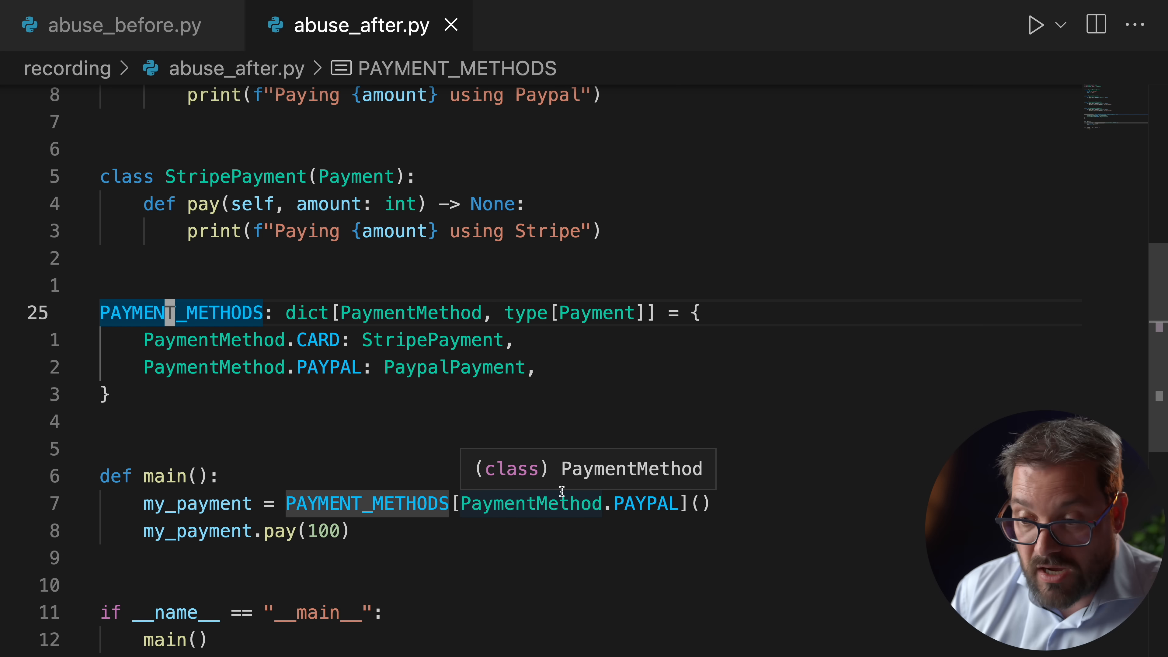
{"action": "mouse_move", "coordinate": [576, 423]}
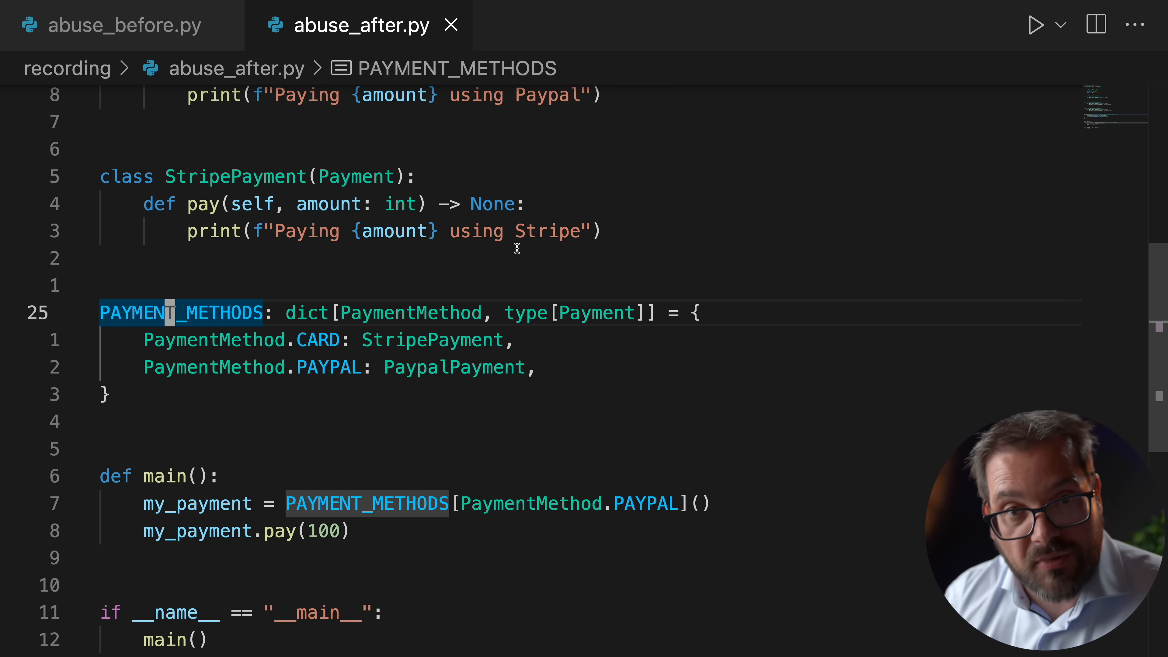
{"action": "mouse_move", "coordinate": [411, 312]}
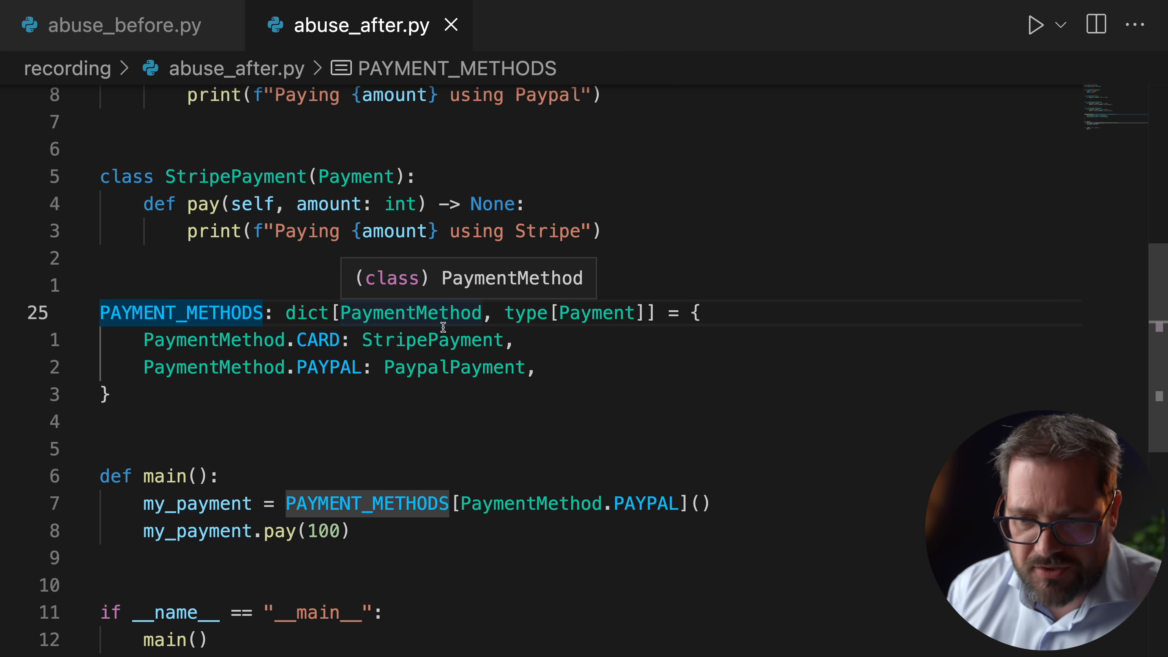